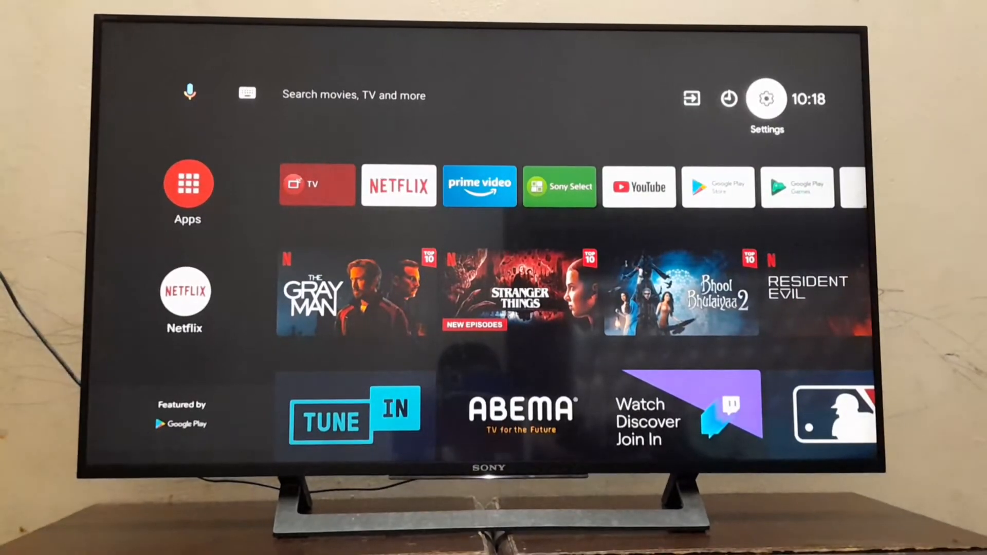
# - Select the top-right gear icon to bring up the Settings list
pyautogui.click(765, 99)
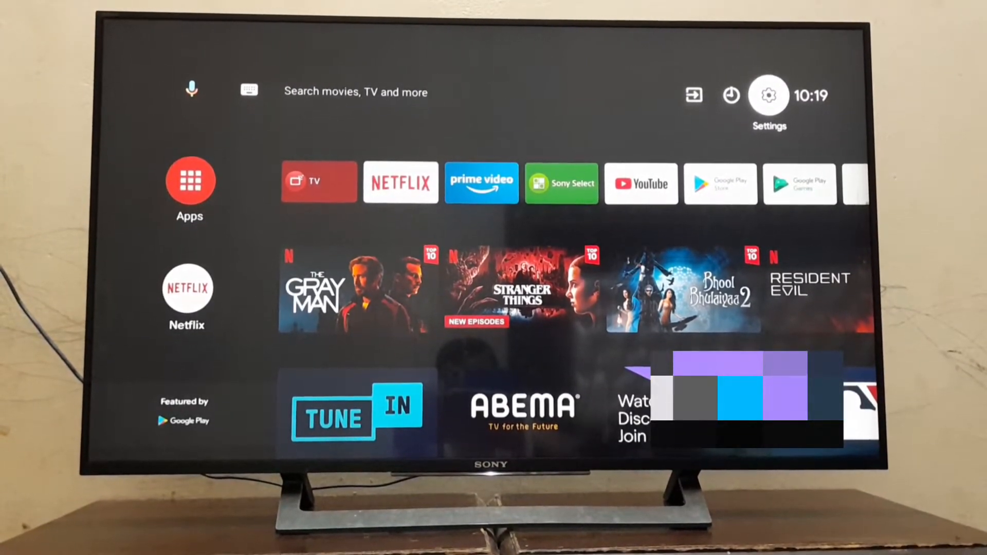
pyautogui.click(768, 95)
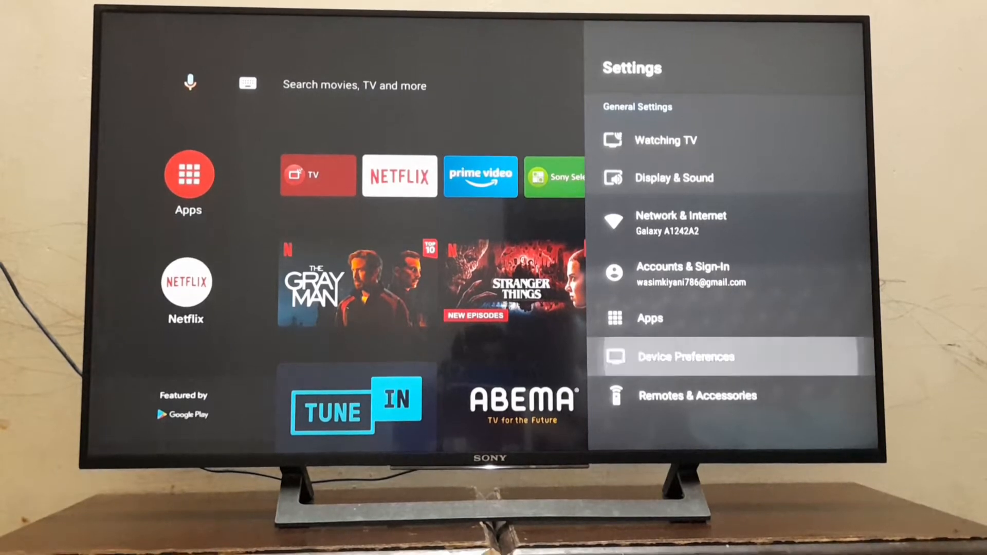
# - Go to Device Preferences, then System software update
pyautogui.click(687, 357)
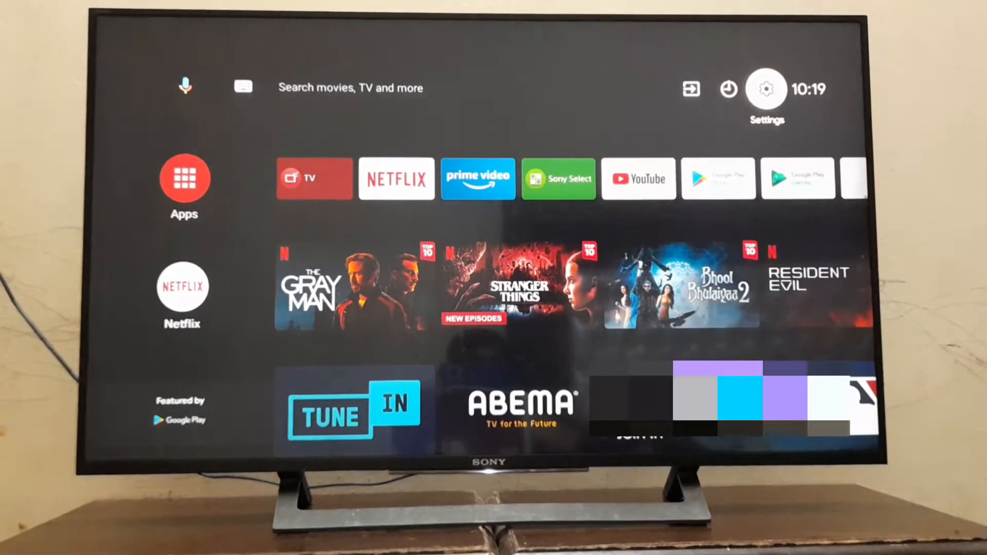
pyautogui.click(765, 88)
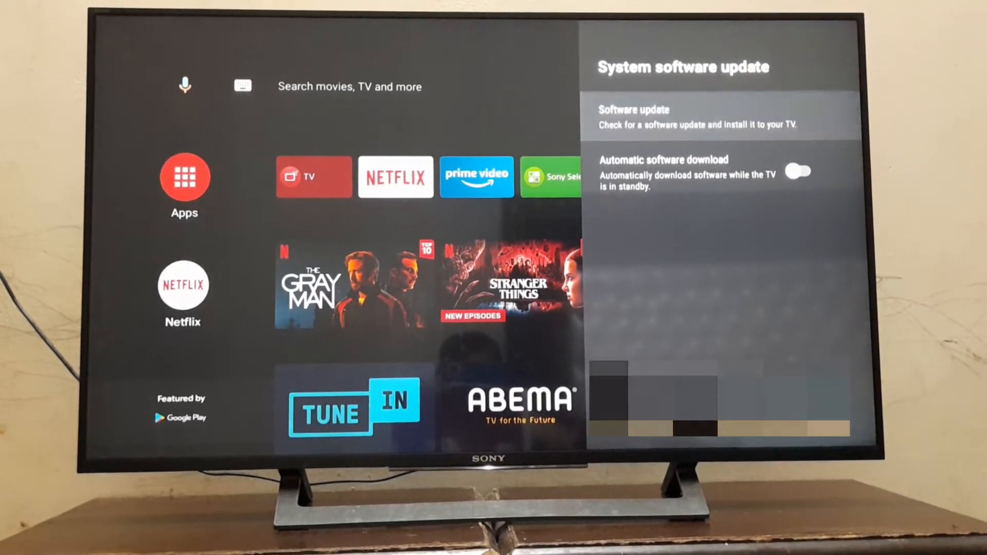
# - Check for a software update and start downloading the new TV software
pyautogui.click(692, 116)
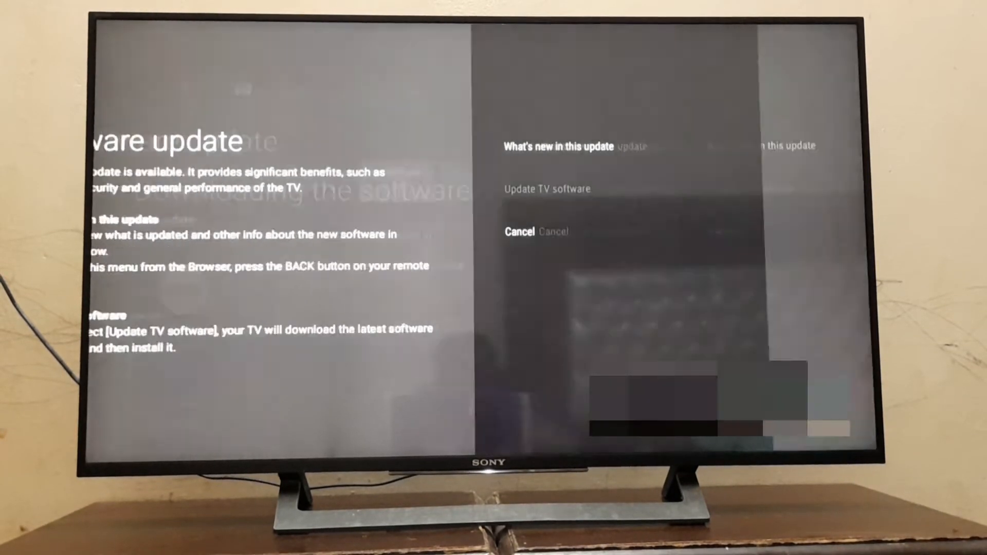
pyautogui.click(546, 189)
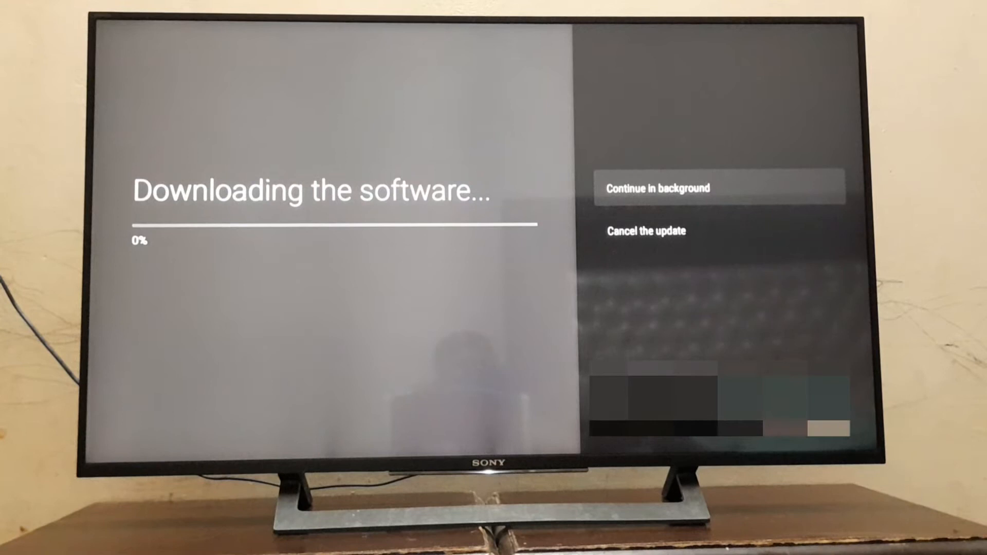